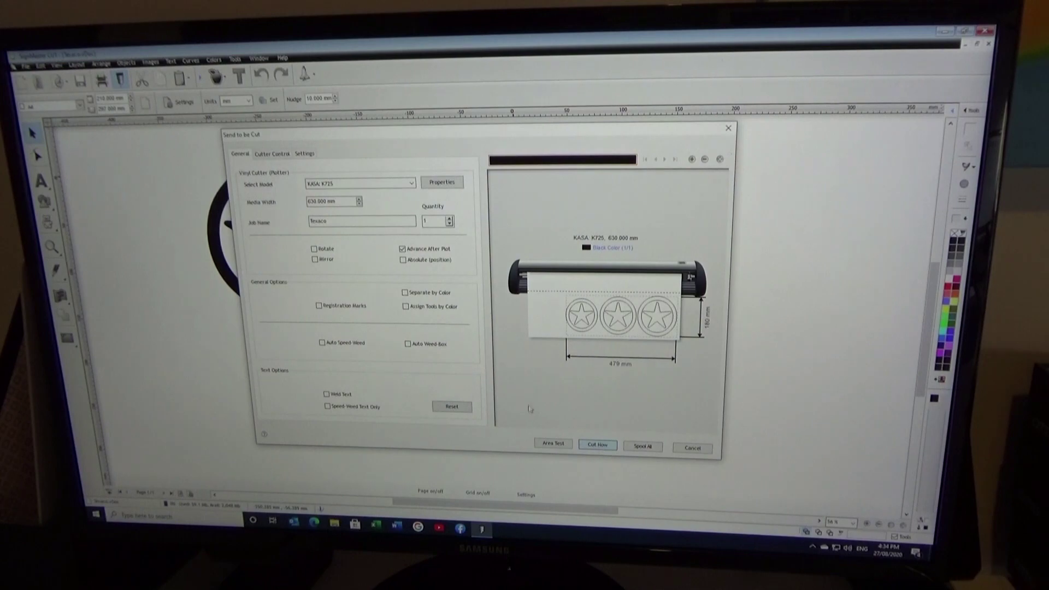
# Start cutting the three star designs on the KASA K725 via Cut Now
pyautogui.click(597, 444)
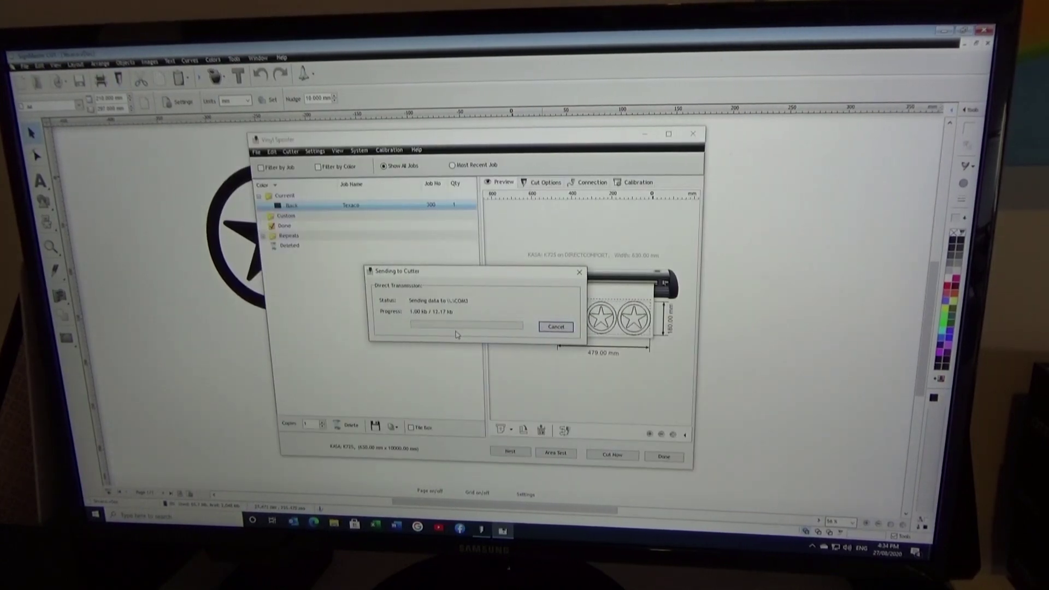